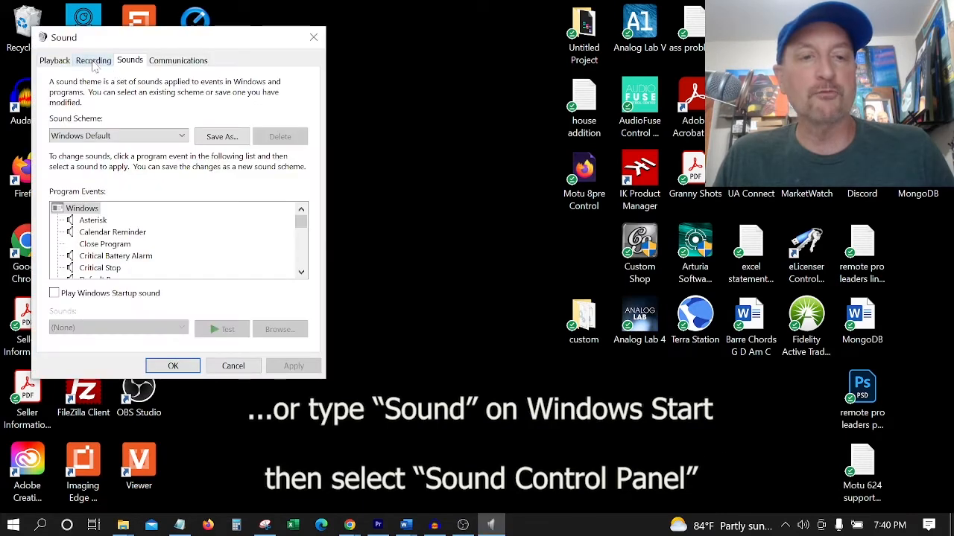
- Show the Recording devices and bring up options for the Samson Q2U Microphone
left_click(93, 60)
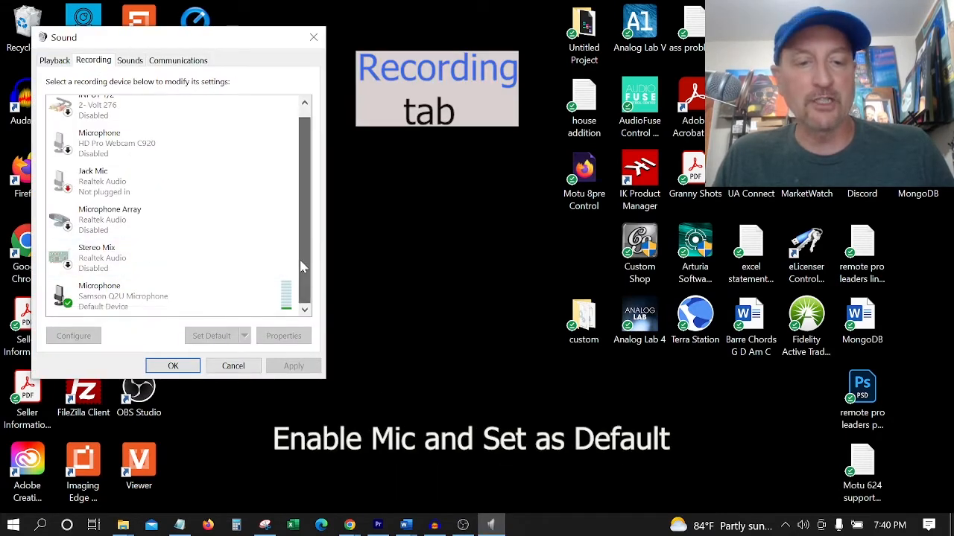
right_click(99, 295)
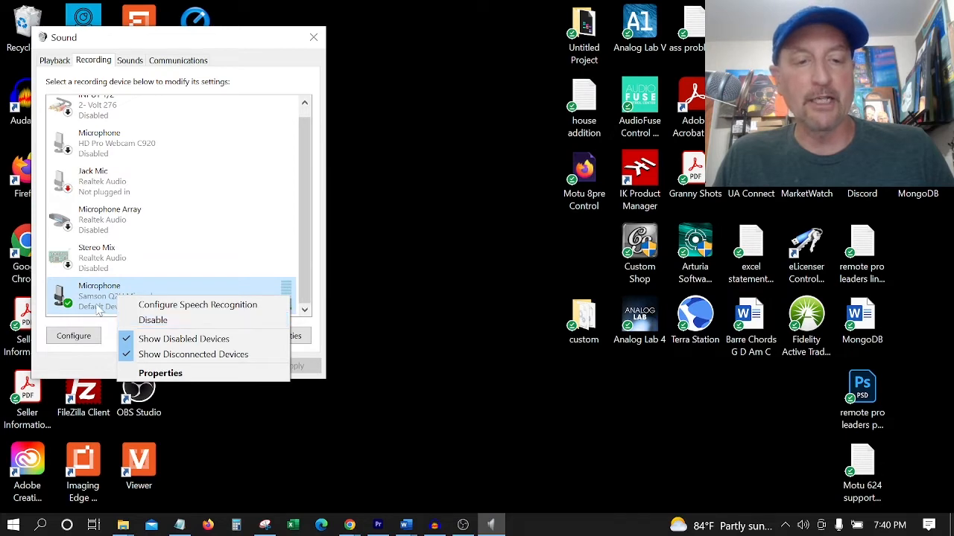
- In the microphone's Levels, test the slider at 86, leave it at 100 and confirm
left_click(161, 372)
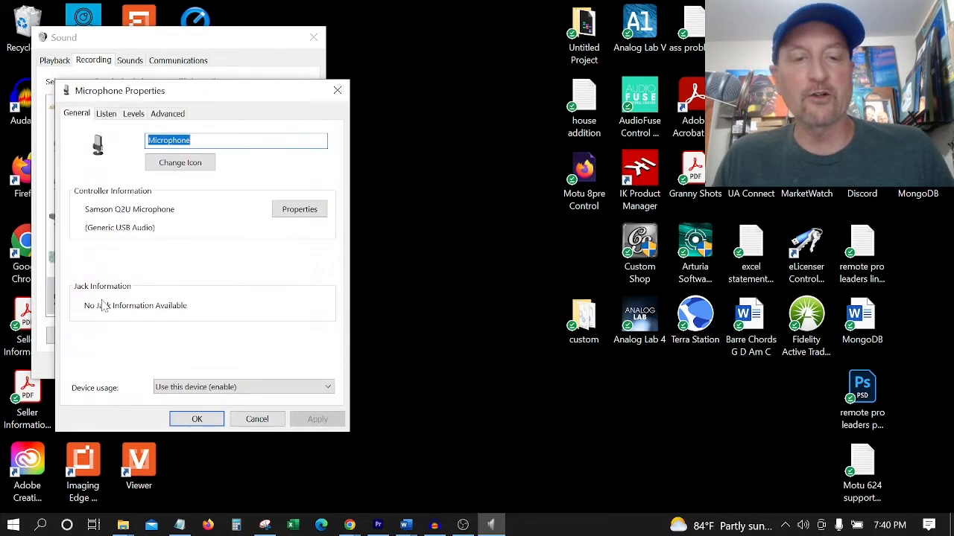
left_click(133, 113)
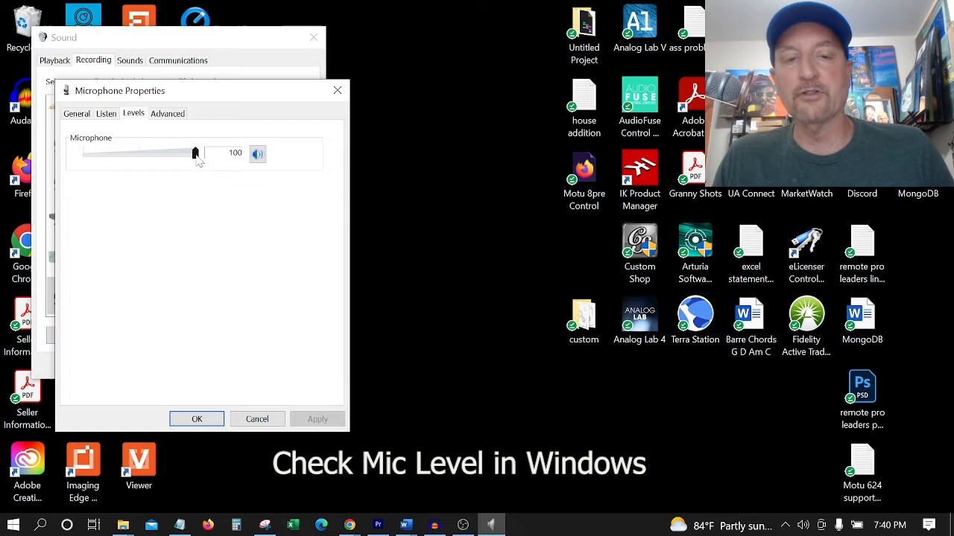
left_click_drag(195, 152, 179, 152)
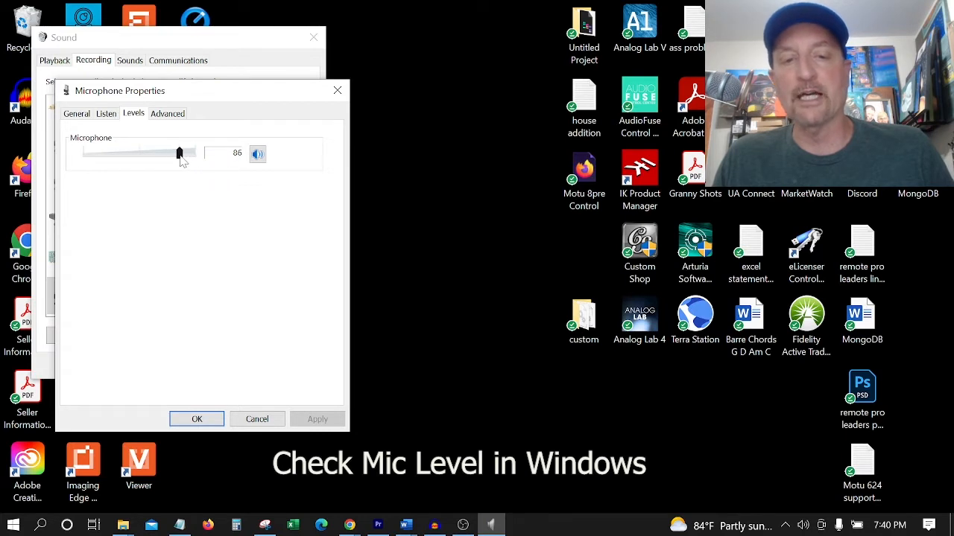
left_click_drag(178, 152, 195, 152)
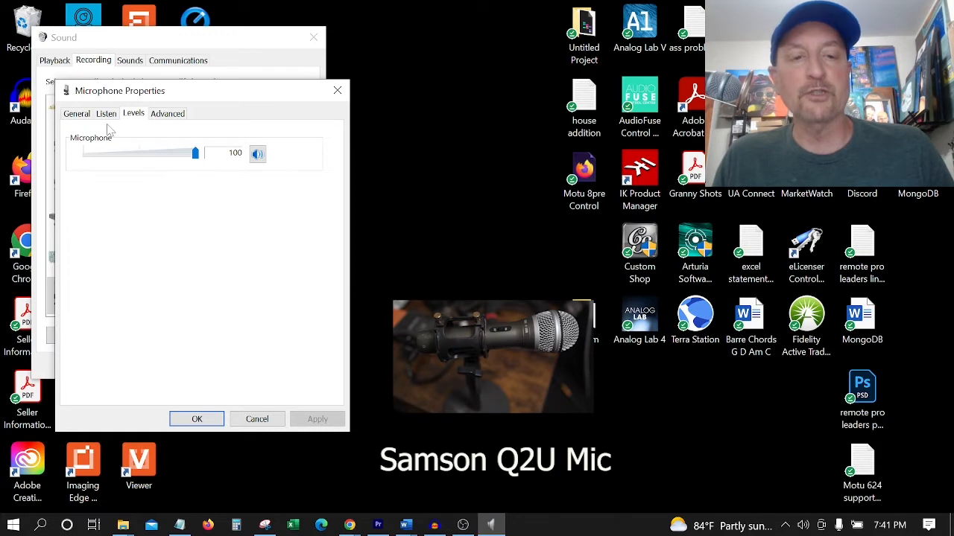
left_click(196, 419)
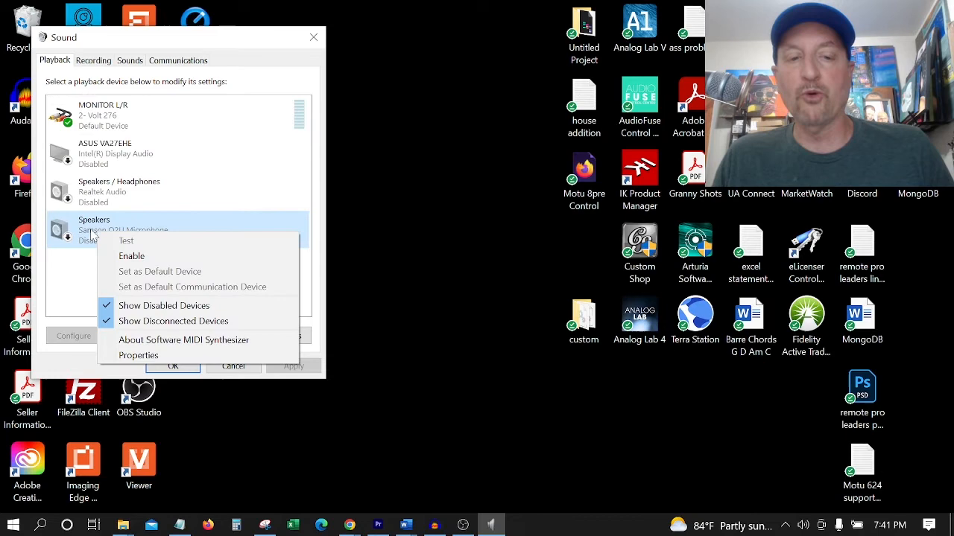
mouse_move(80, 272)
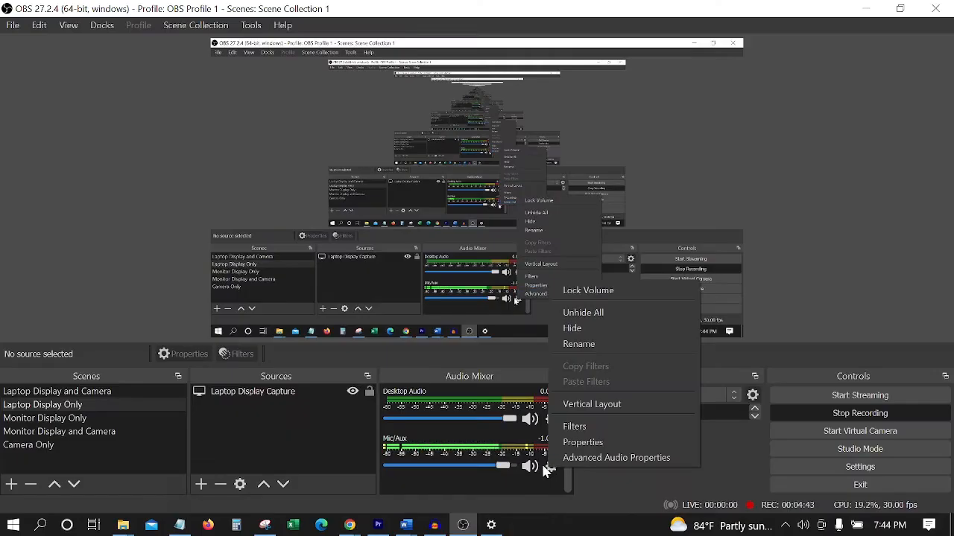
mouse_move(582, 441)
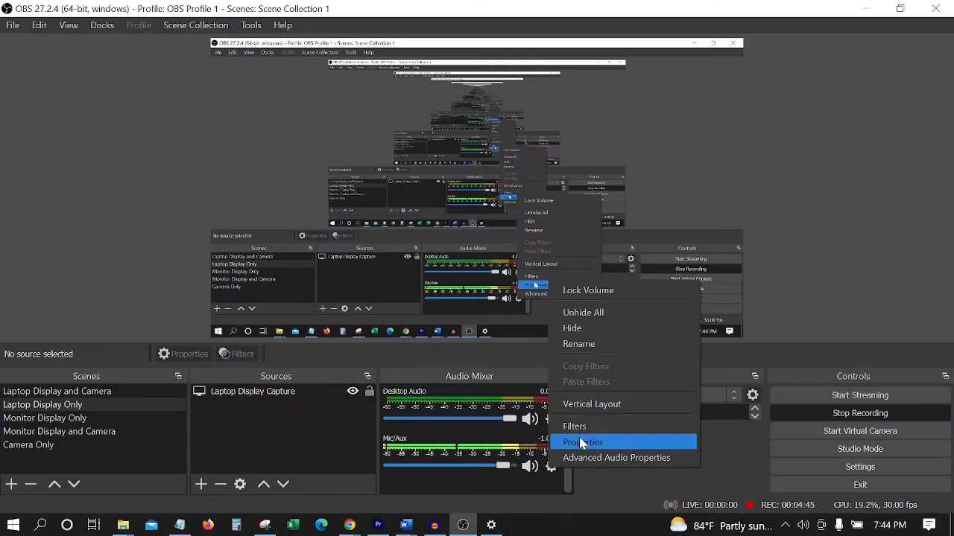
- Turn the OBS Studio Mic/Aux fader down slightly
left_click(581, 441)
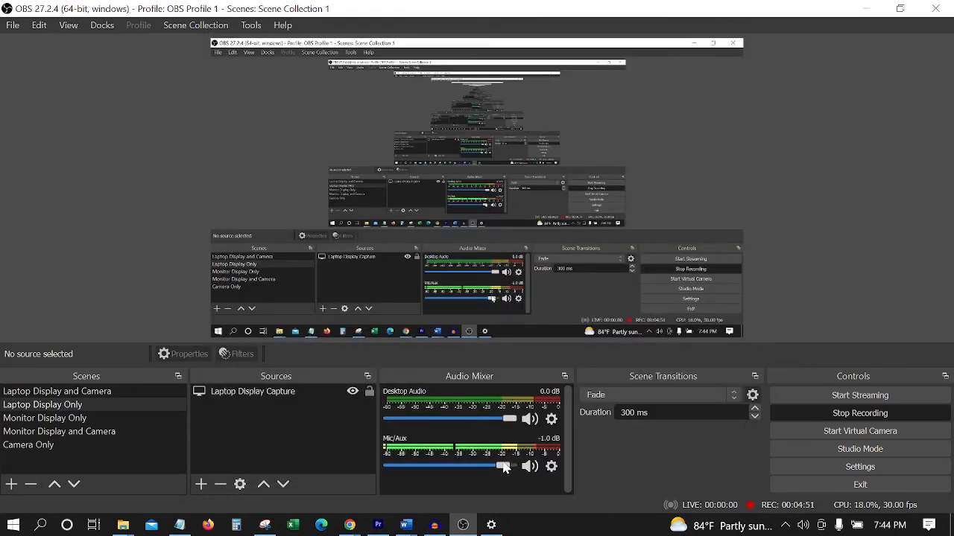
left_click_drag(504, 467, 497, 467)
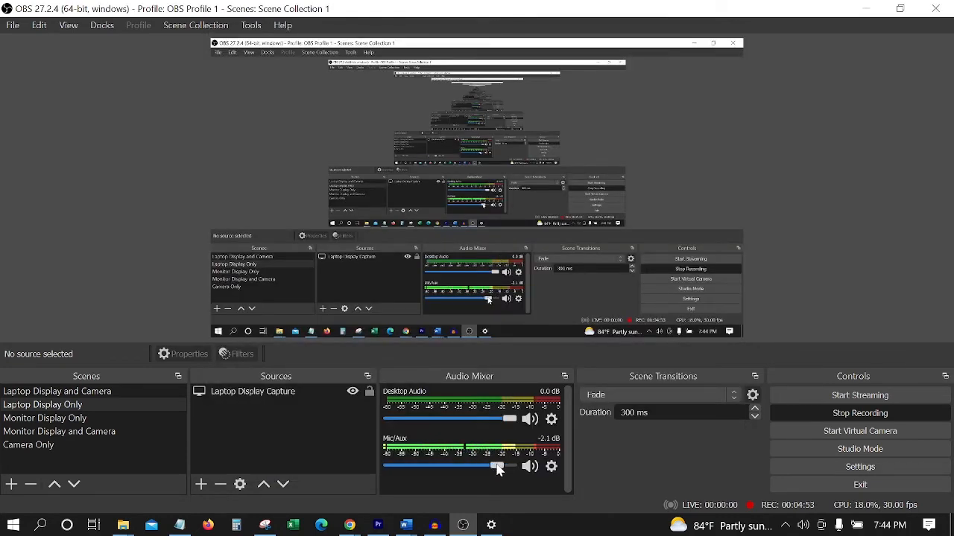
- Bring up Zoom's Audio settings showing the Samson Q2U Microphone as input
left_click(518, 525)
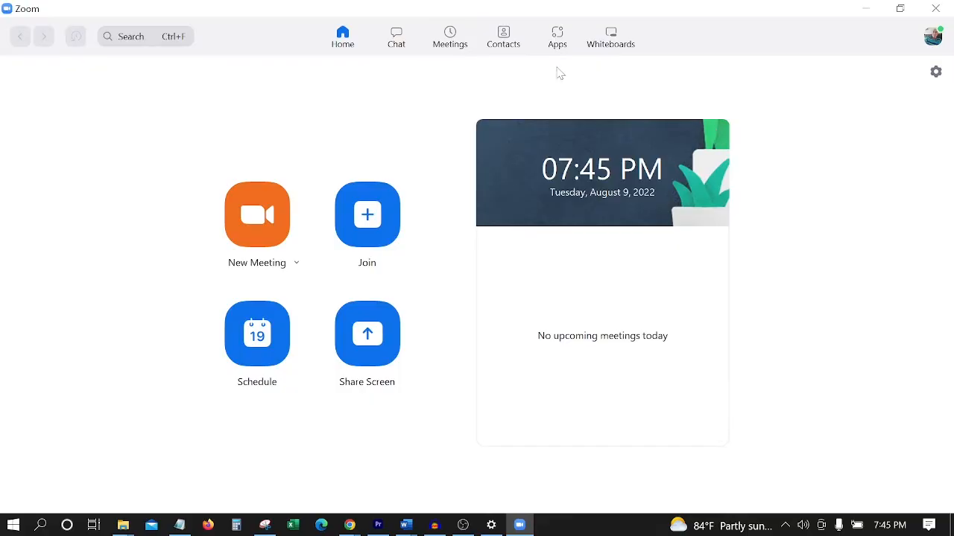
left_click(936, 72)
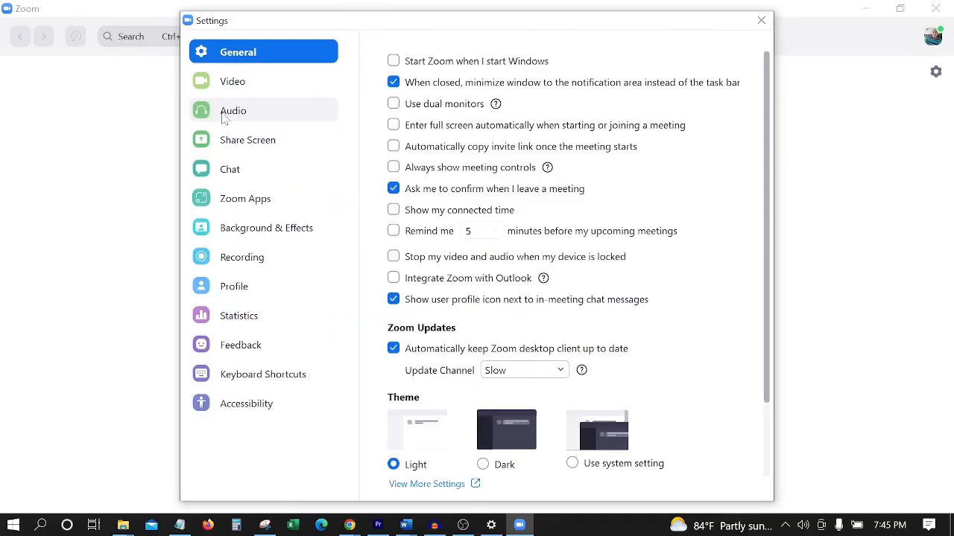
left_click(233, 111)
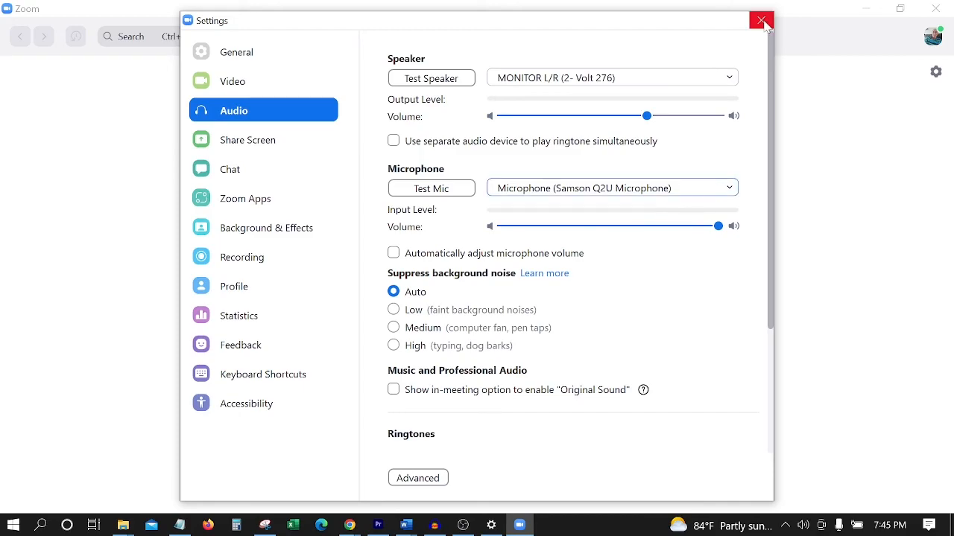